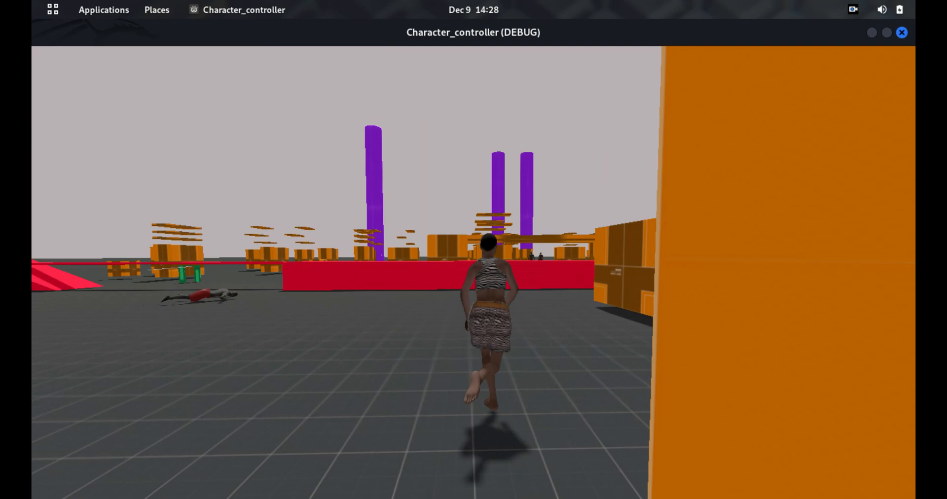
# - Run the character through the level, then select and focus the try_arrow instance under aim_ray
pyautogui.press('w')
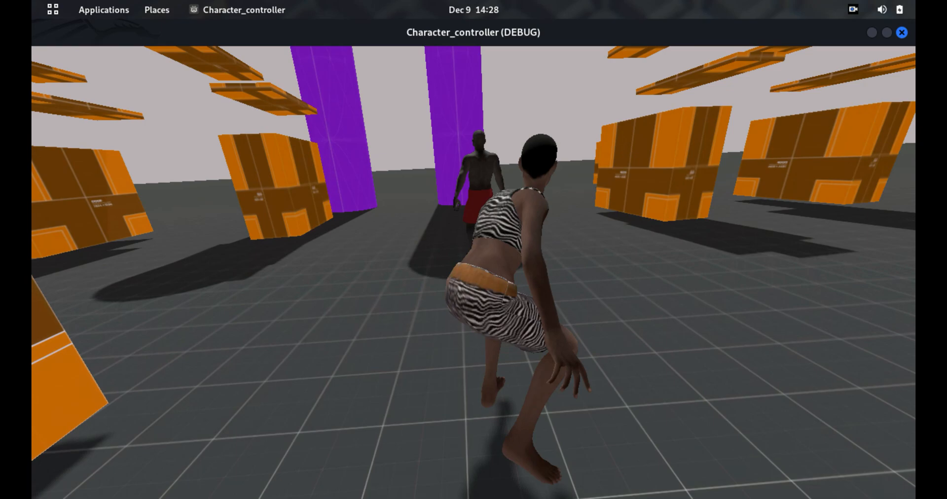
pyautogui.press('w')
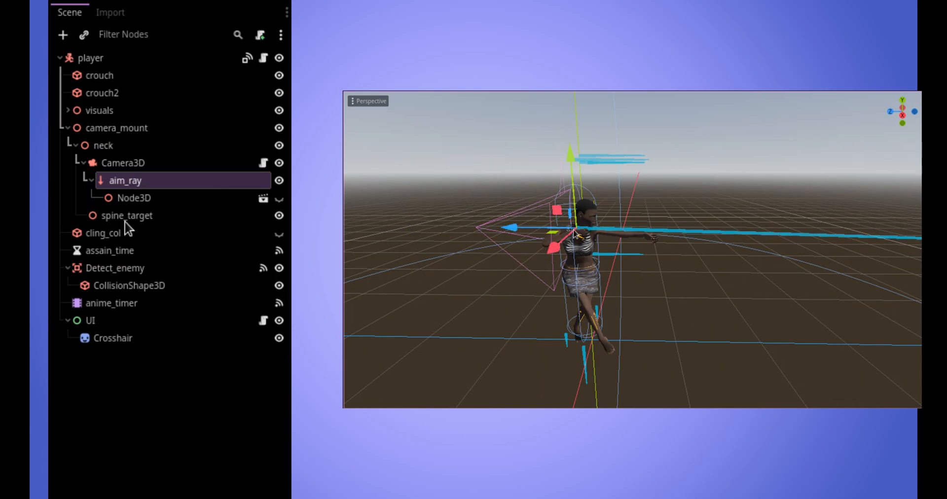
pyautogui.moveTo(163, 202)
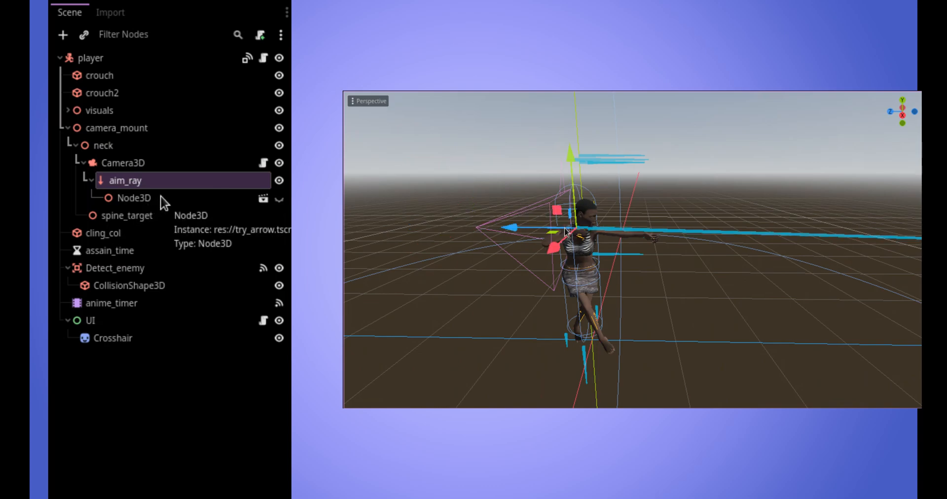
pyautogui.click(133, 197)
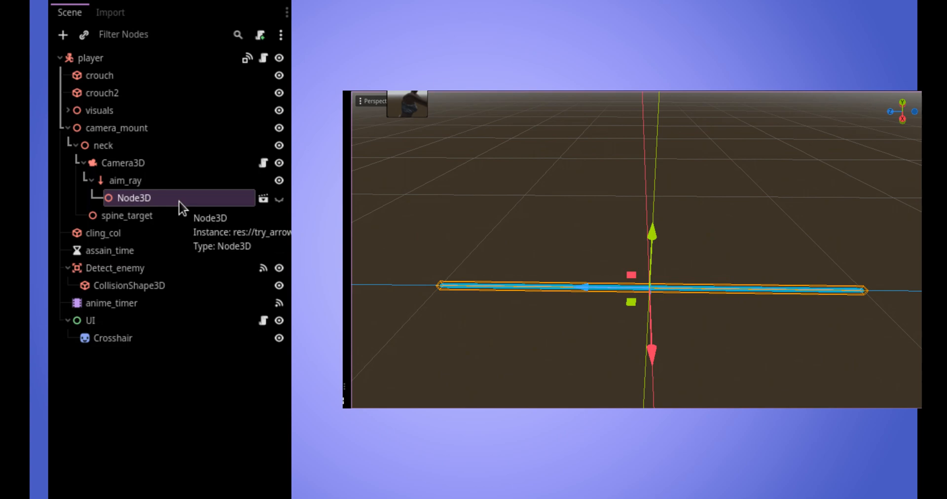
pyautogui.click(126, 216)
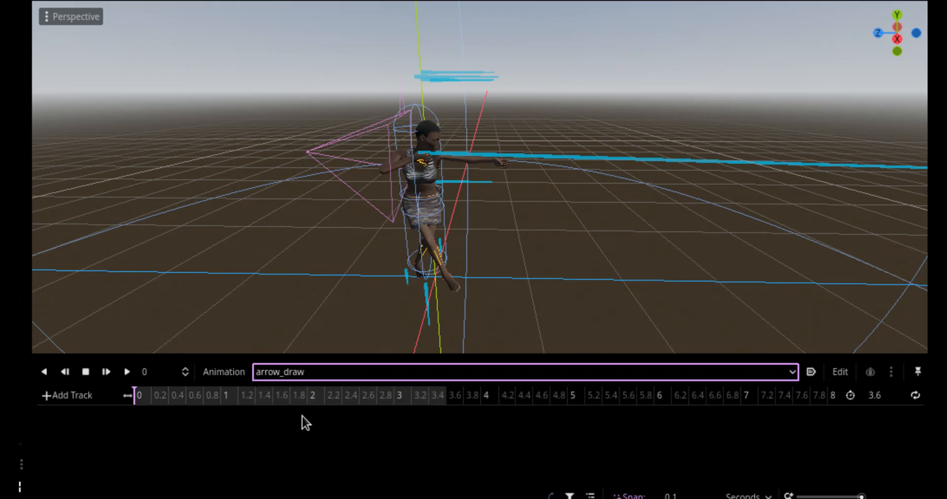
# - Switch the Animation panel to recoil and rewind the playhead to 0
pyautogui.click(523, 372)
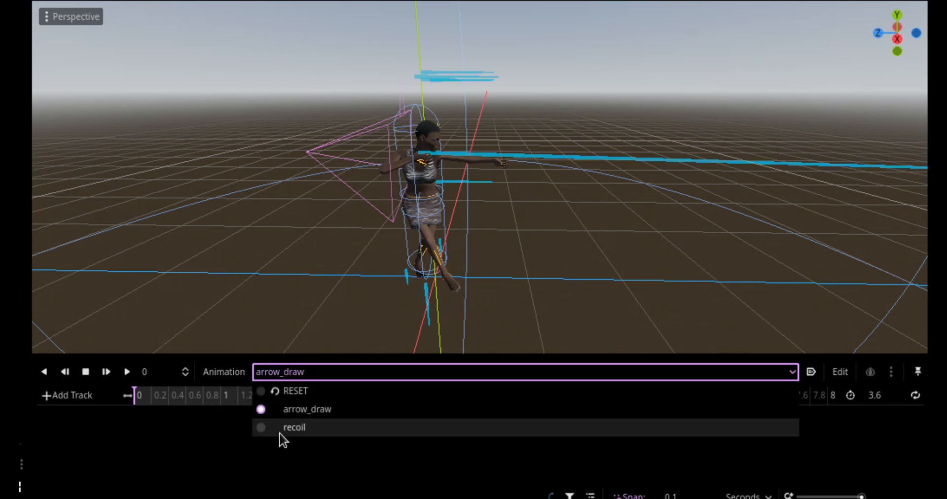
pyautogui.click(294, 428)
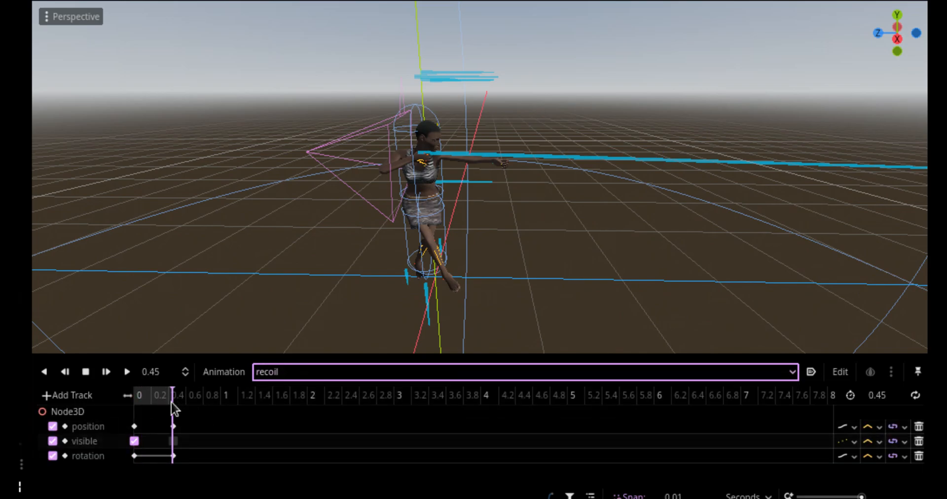
pyautogui.click(140, 396)
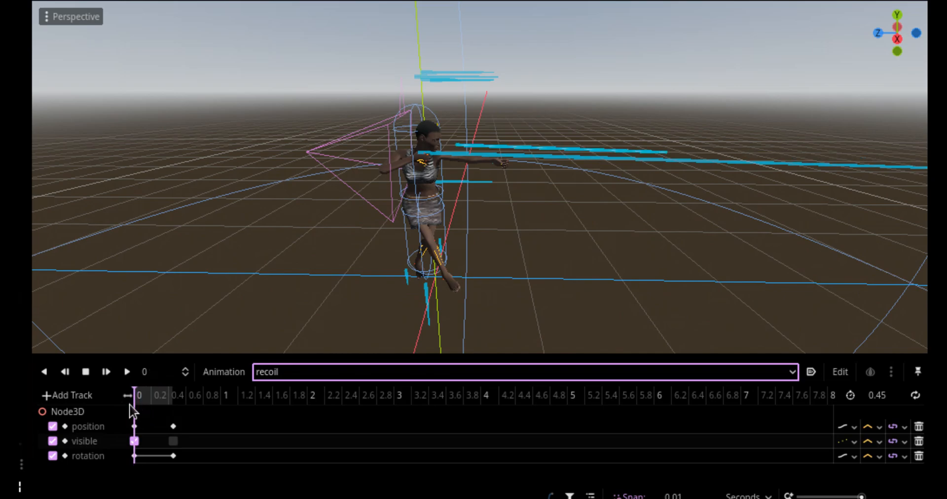
pyautogui.moveTo(139, 414)
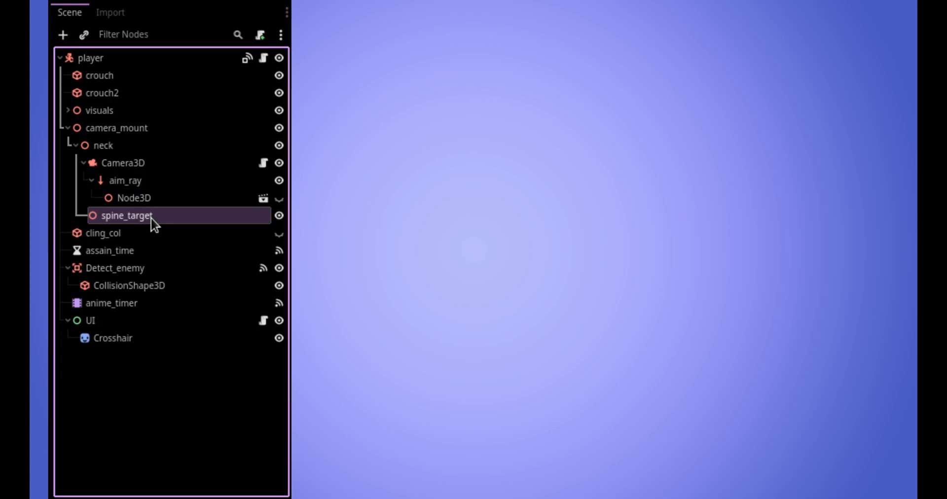
pyautogui.moveTo(150, 227)
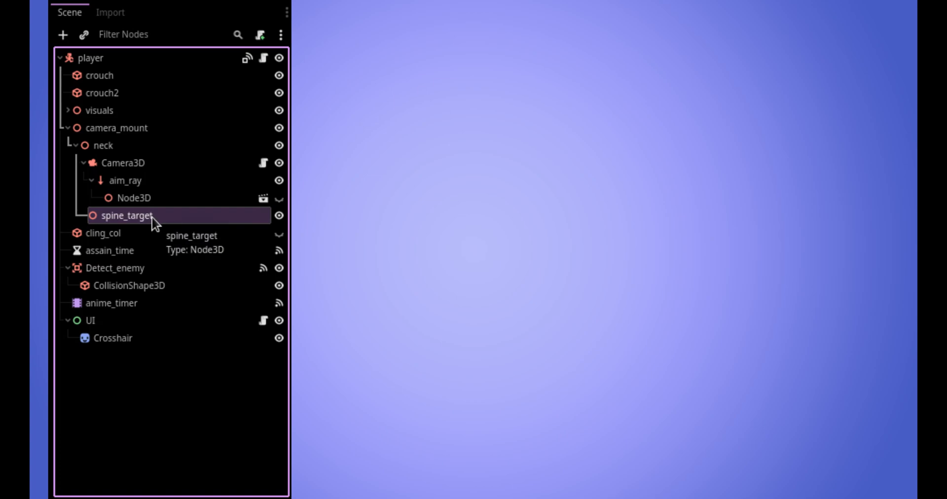
pyautogui.moveTo(72, 128)
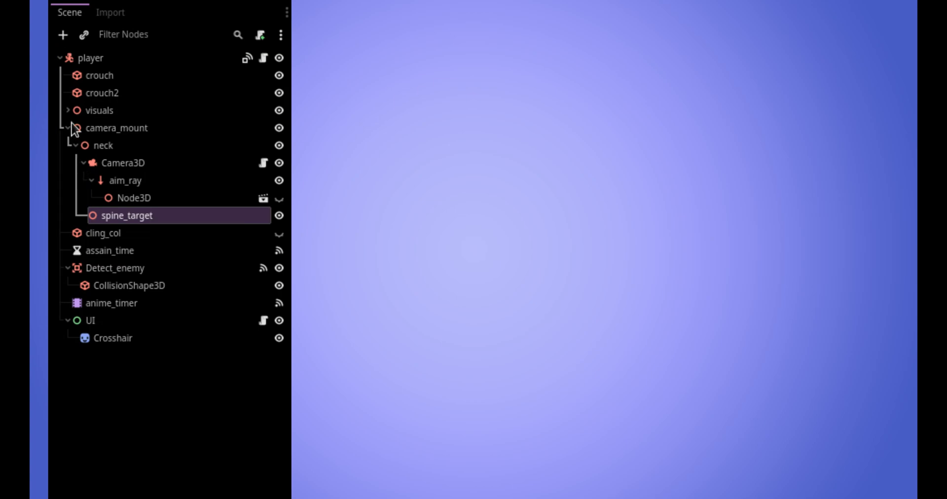
# - Select the SkeletonIK3D under GeneralSkeleton and set its tip bone to UpperChest
pyautogui.click(68, 109)
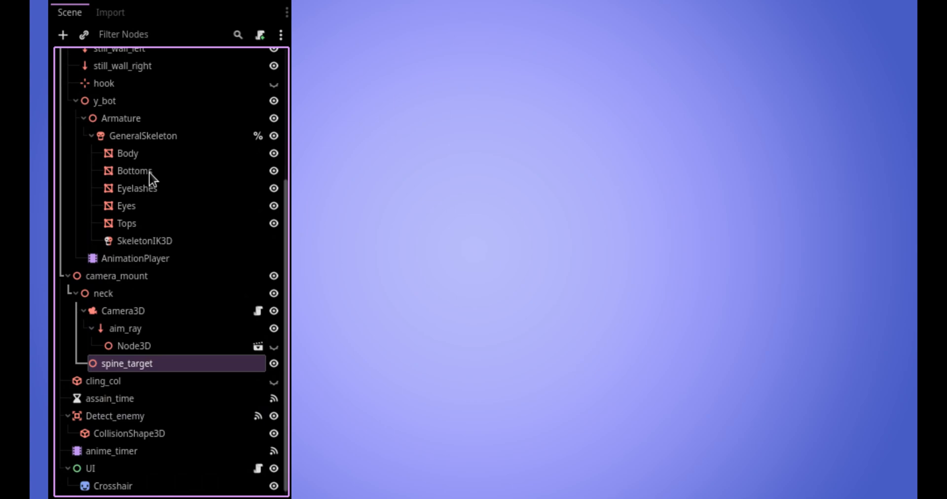
pyautogui.click(143, 135)
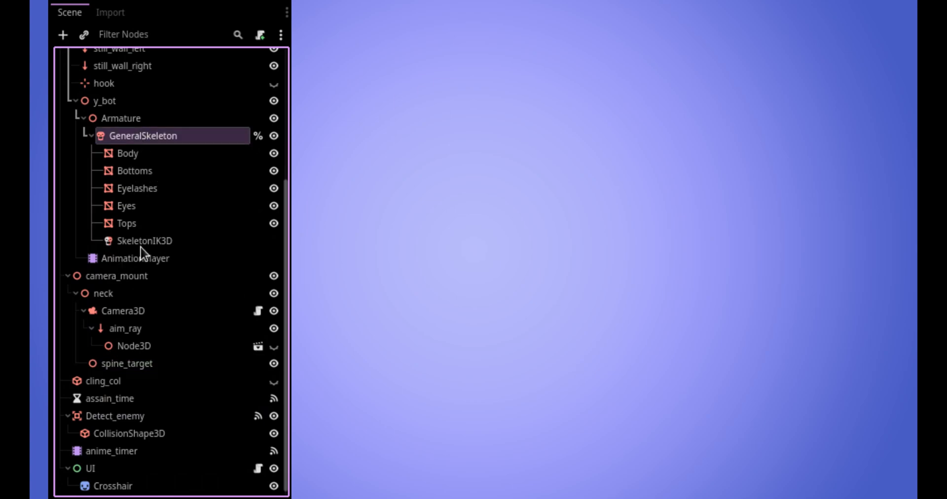
pyautogui.click(144, 241)
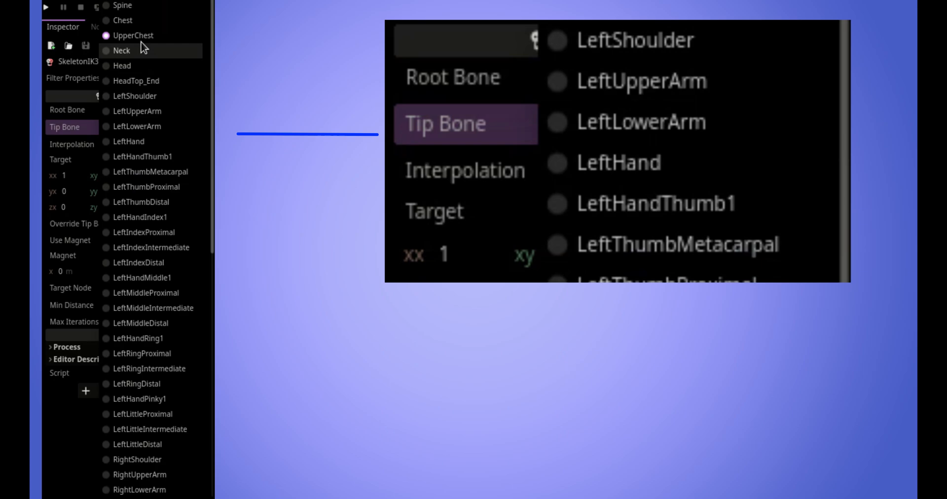
pyautogui.click(132, 35)
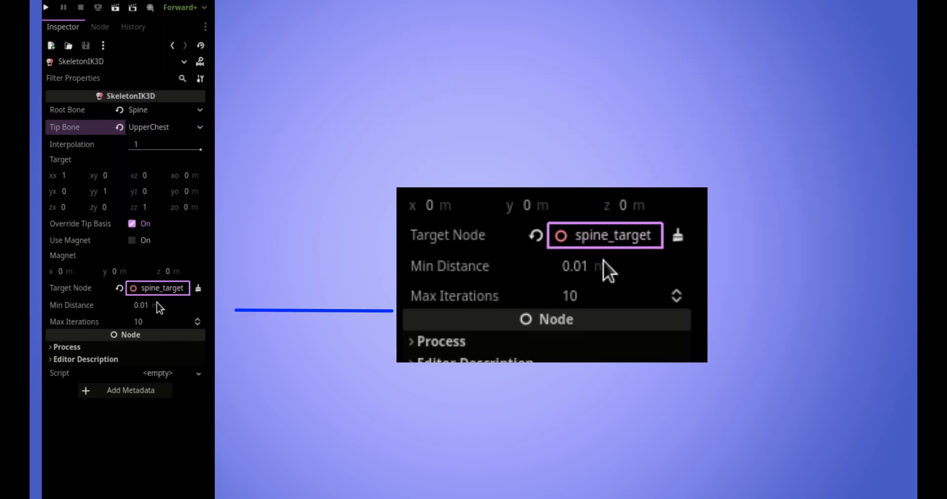
pyautogui.moveTo(607, 250)
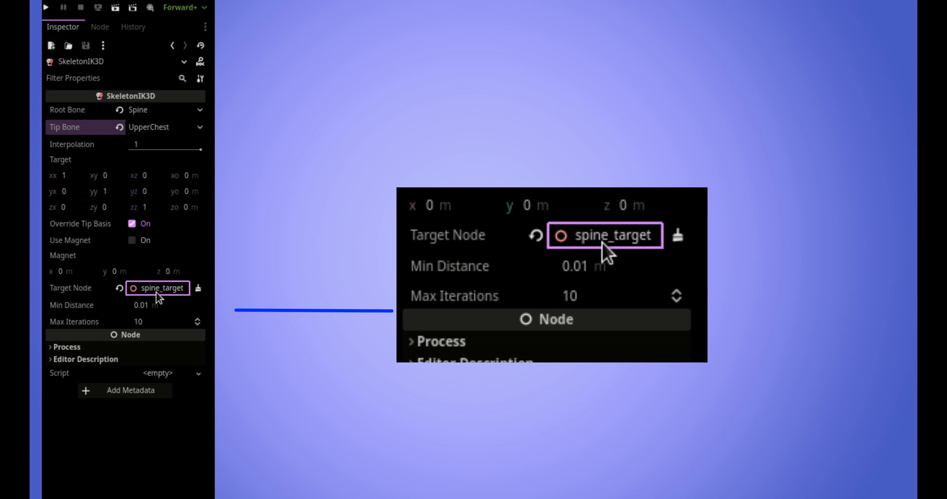
pyautogui.moveTo(606, 253)
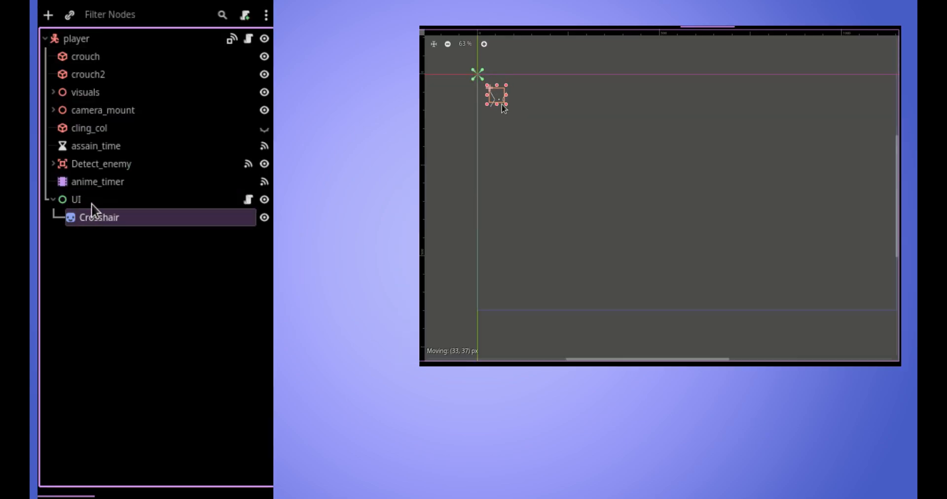
# - Select the Crosshair sprite under UI and drag it near the canvas origin
pyautogui.click(76, 199)
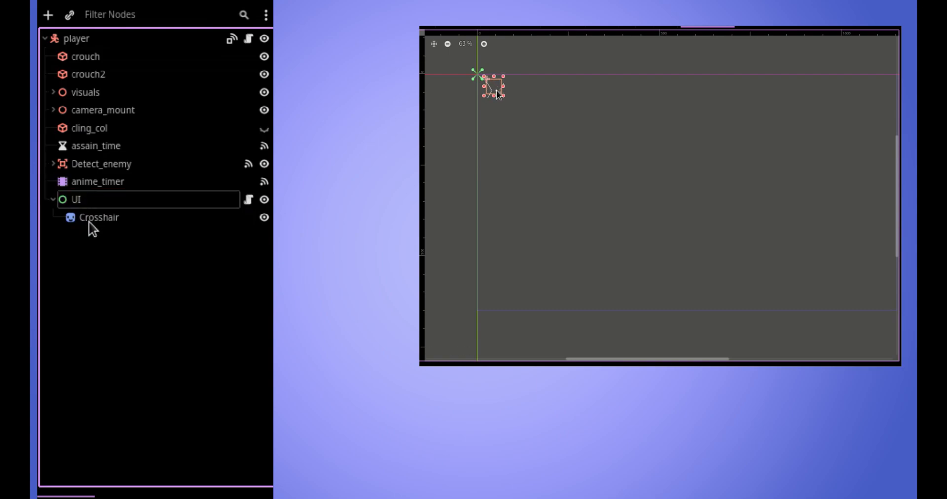
pyautogui.doubleClick(99, 217)
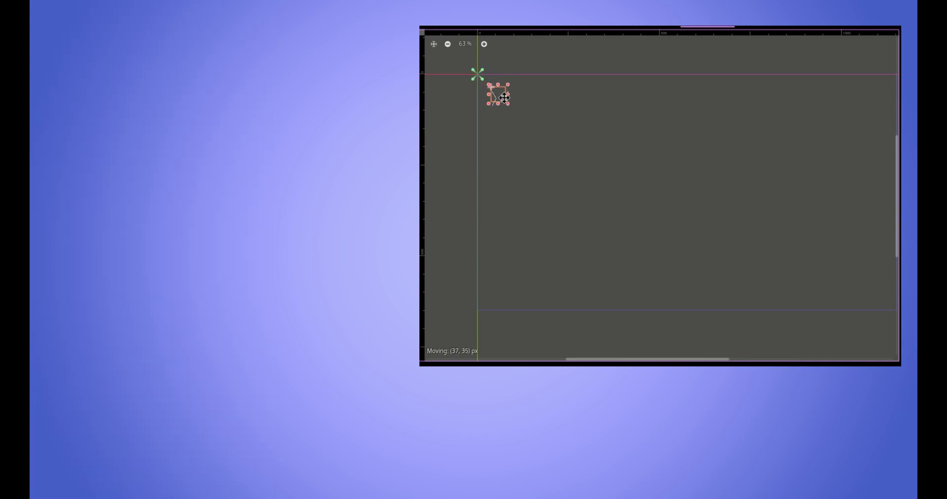
pyautogui.moveTo(500, 96); pyautogui.dragTo(495, 87)
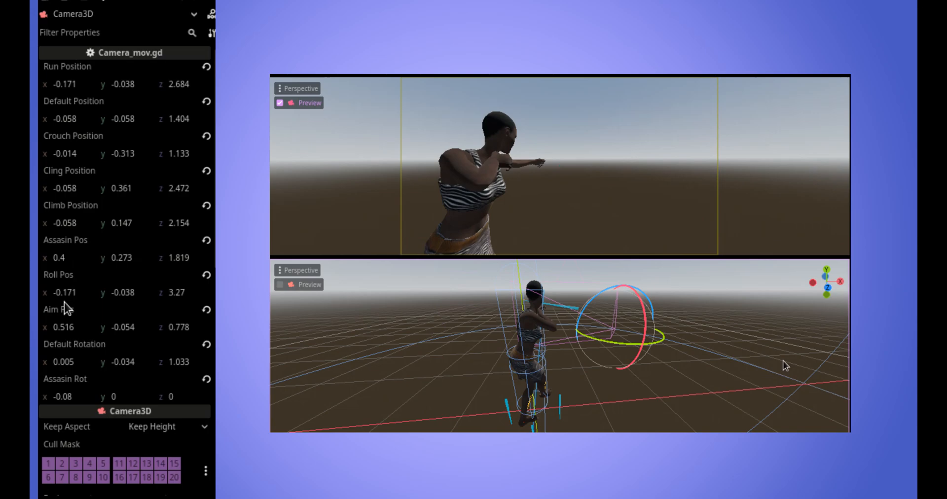
pyautogui.moveTo(85, 321)
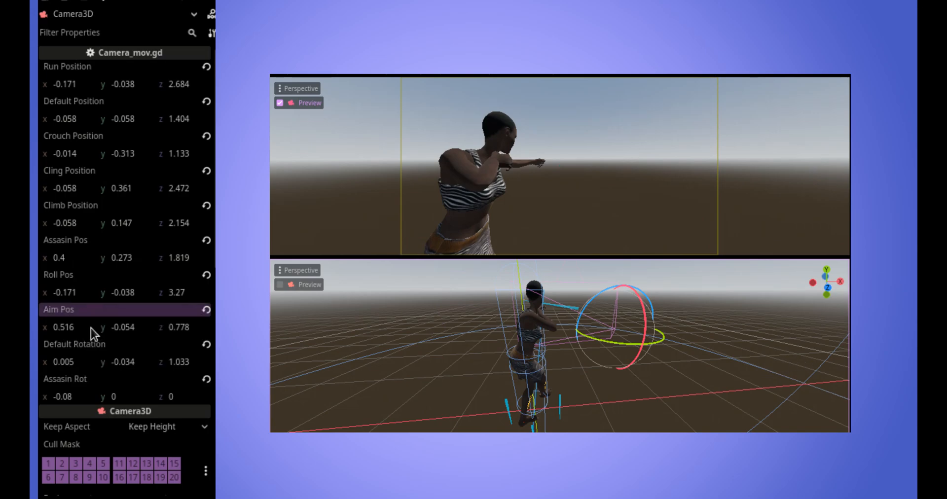
pyautogui.moveTo(65, 335)
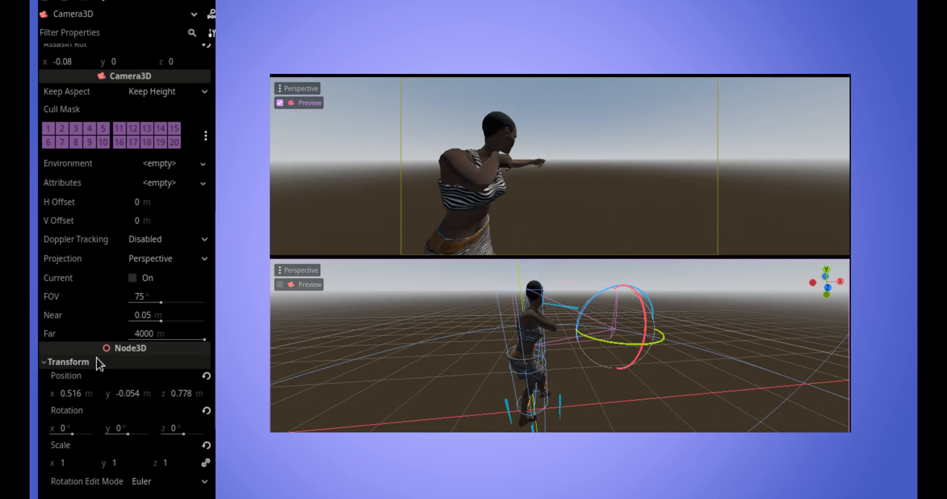
# - Read the Camera3D Transform Position to copy into Aim Pos (0.516, -0.054, 0.778)
pyautogui.scroll(-3)
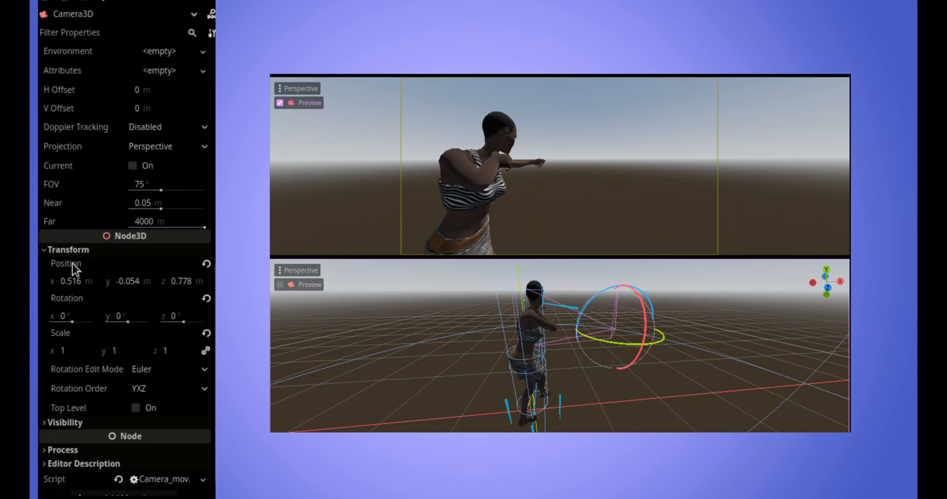
pyautogui.click(66, 262)
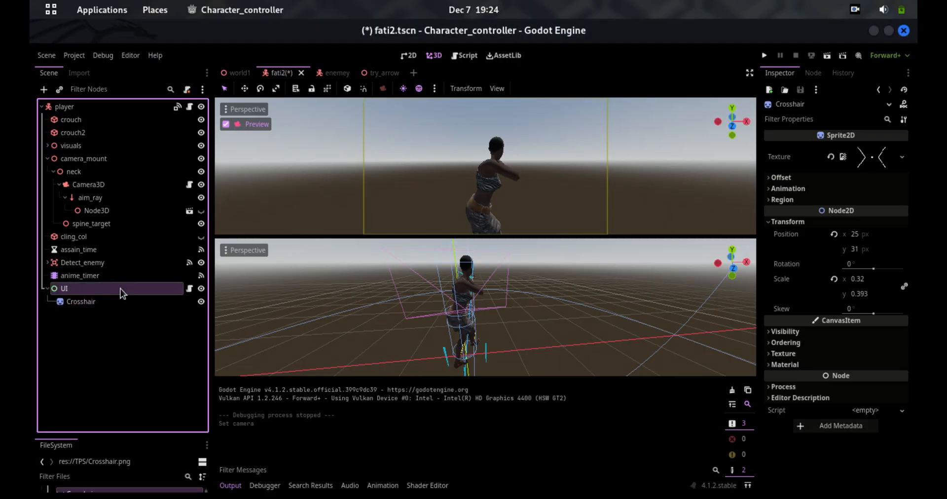
# - Select the UI node and scroll the Inspector to its unassigned Camera property
pyautogui.click(864, 147)
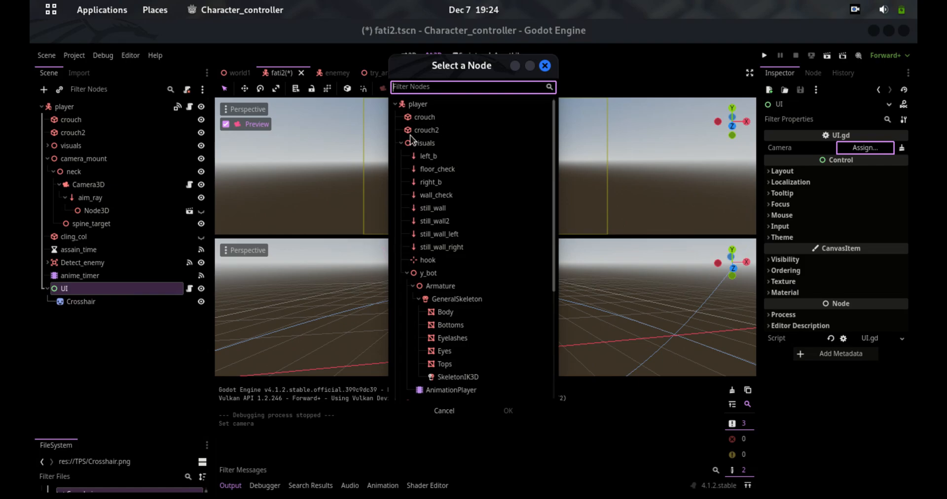
pyautogui.moveTo(559, 238)
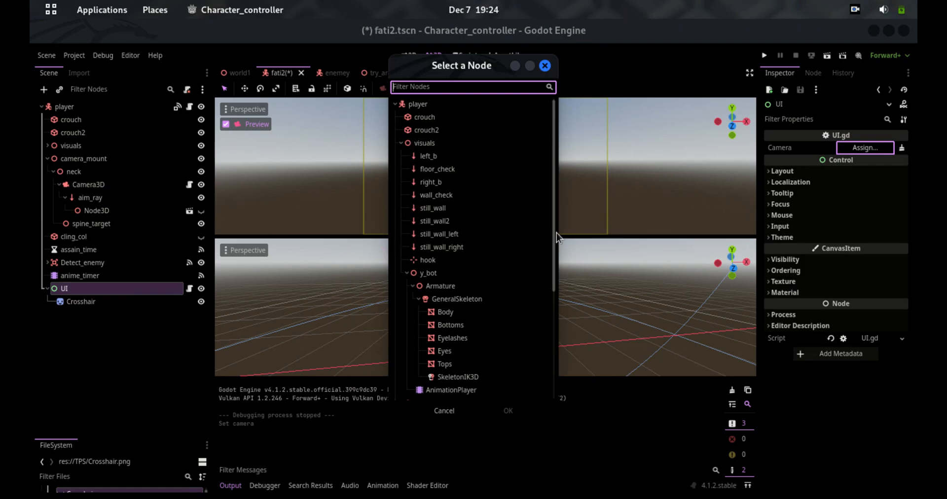
pyautogui.scroll(-3)
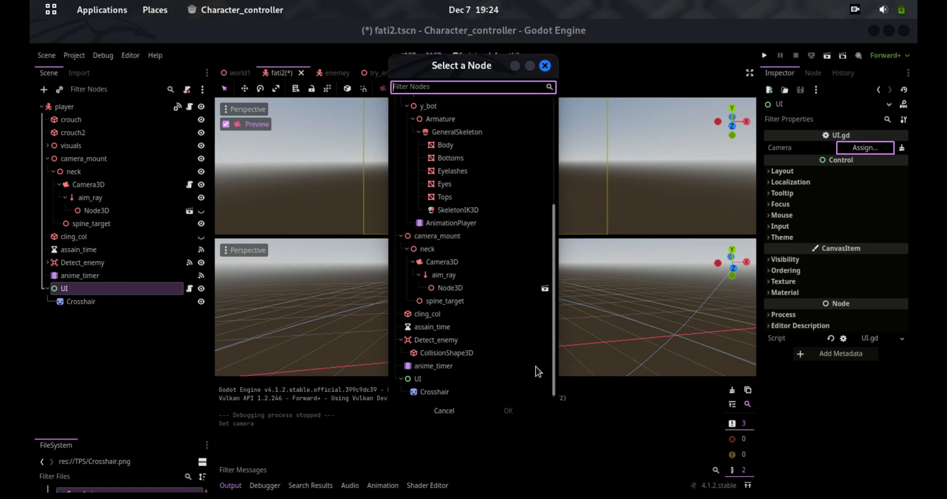
pyautogui.moveTo(427, 349)
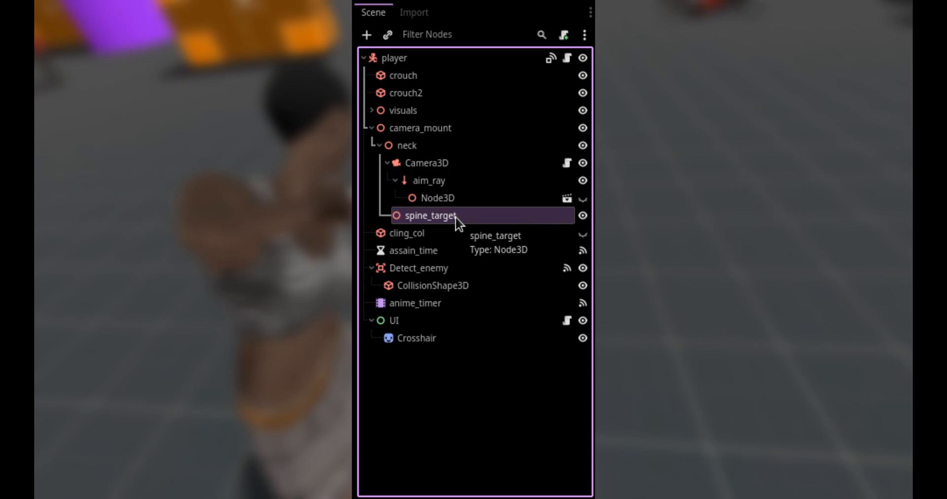
pyautogui.moveTo(379, 108)
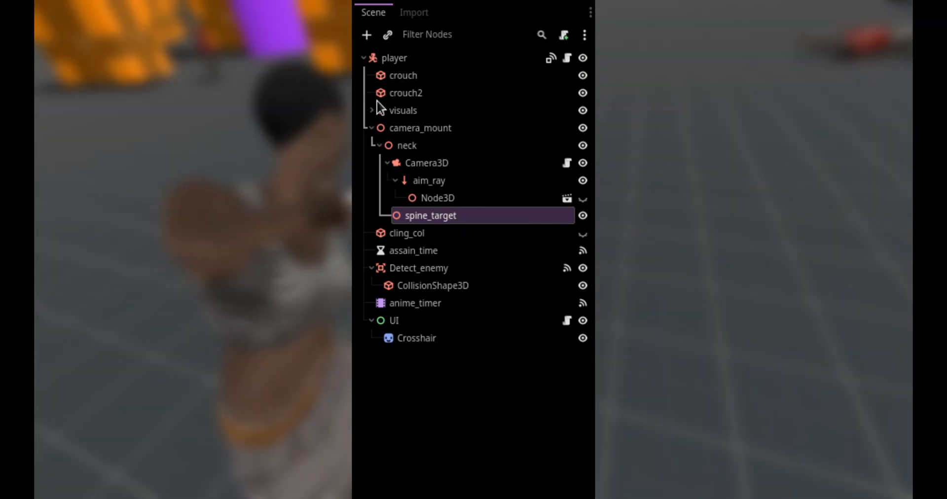